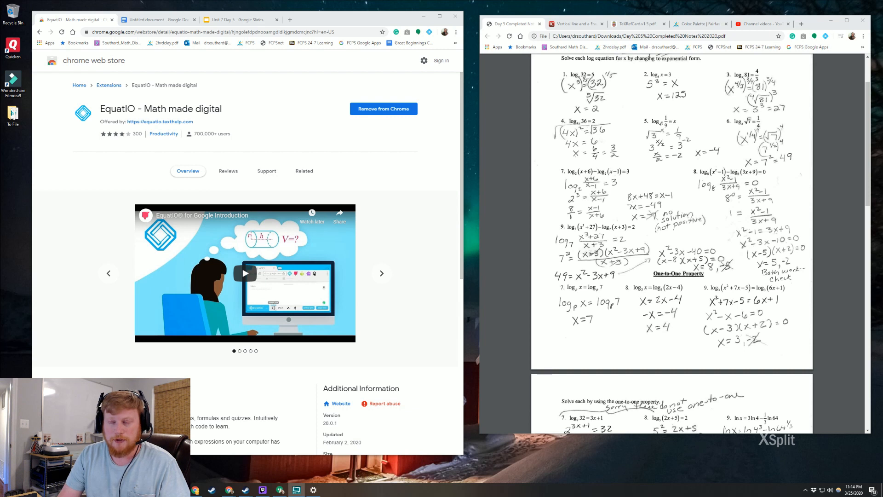
Browse the EquatIO listing's feature previews (prediction, handwriting) and close the Chrome Web Store tab.
left_click(380, 273)
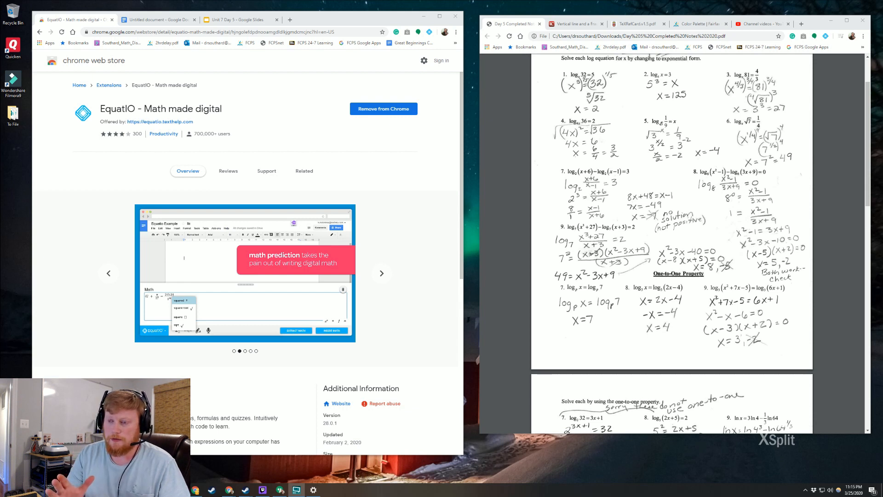
left_click(380, 273)
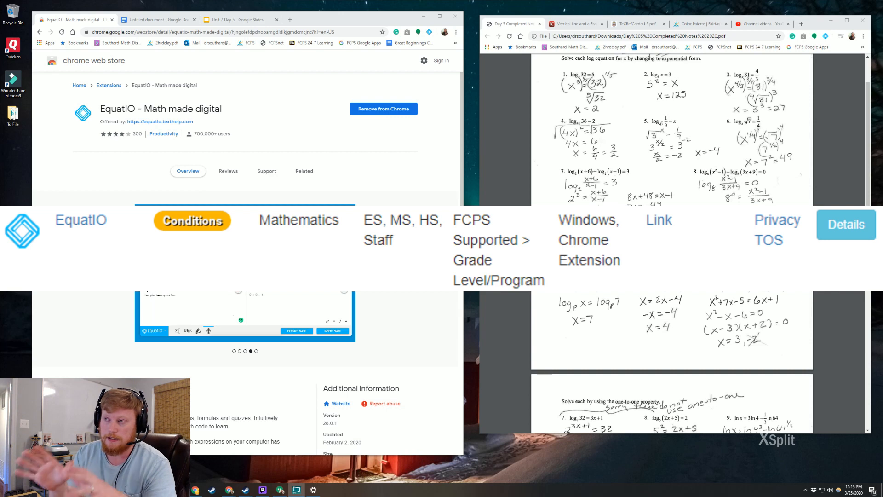
left_click(846, 225)
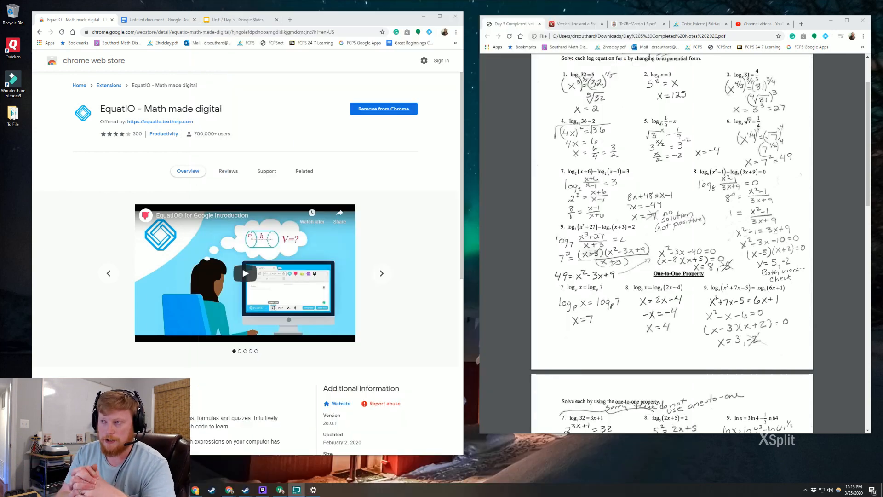
left_click(381, 273)
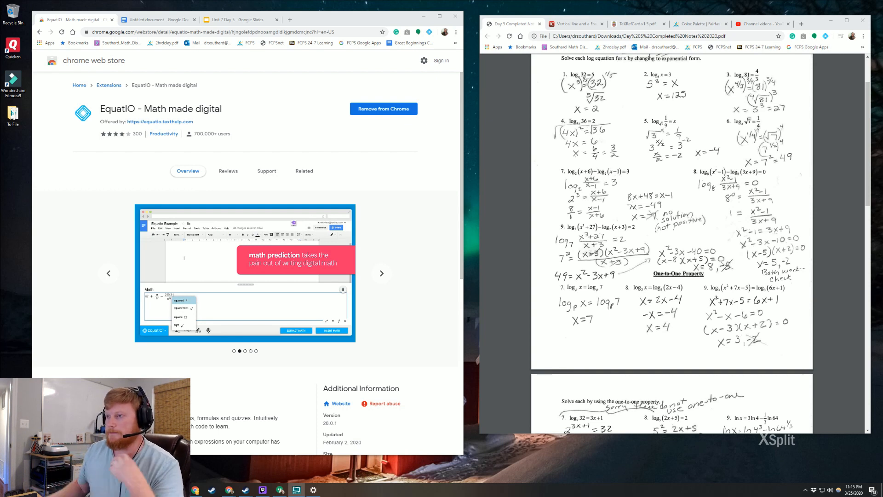
left_click(381, 273)
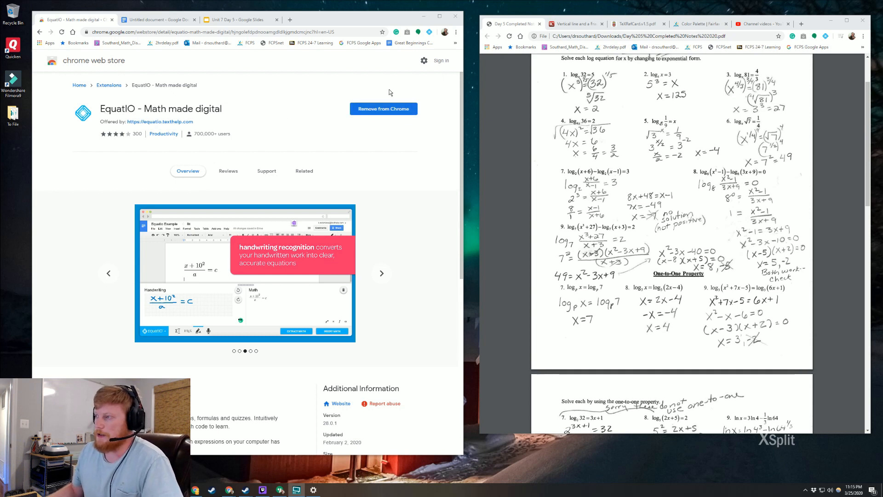
left_click(381, 273)
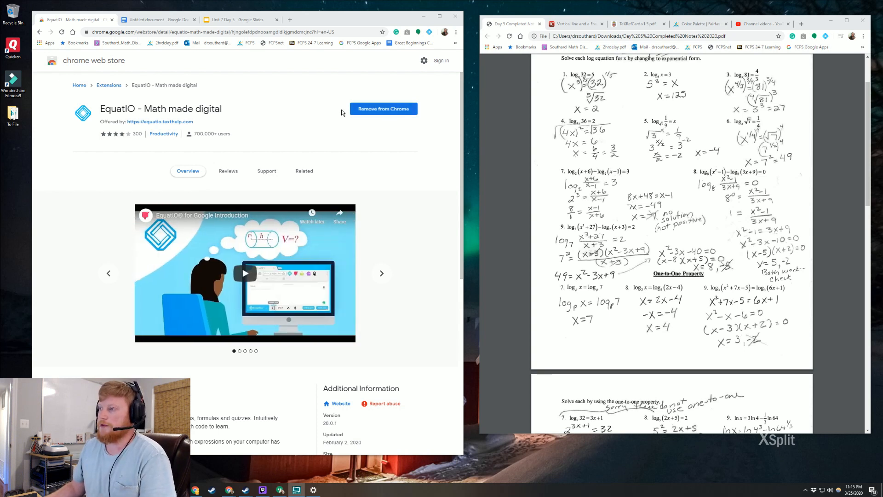
mouse_move(424, 123)
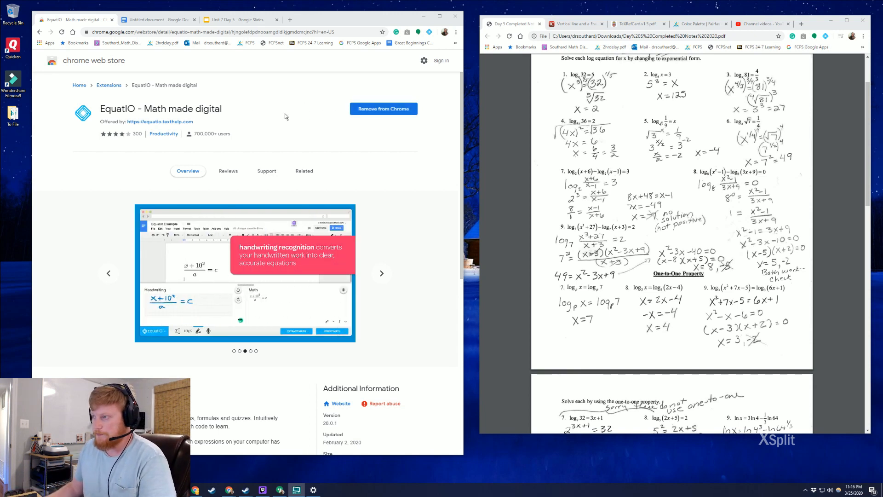
mouse_move(276, 103)
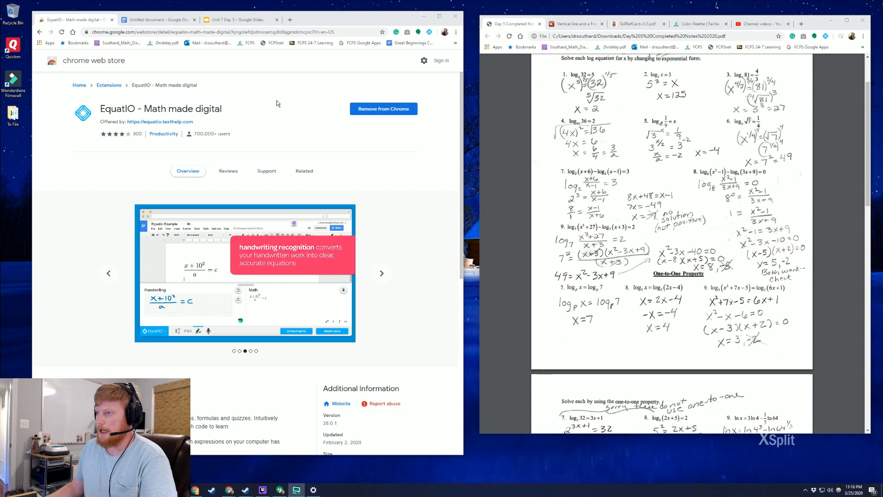
mouse_move(155, 46)
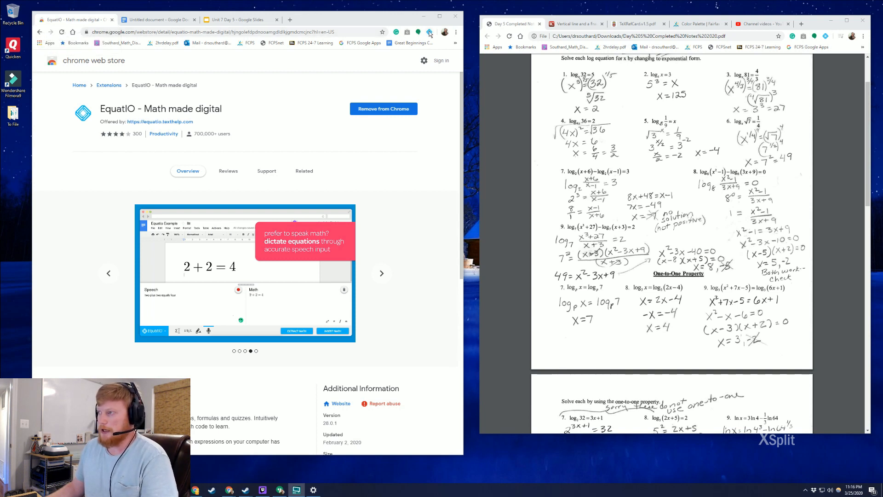
left_click(381, 273)
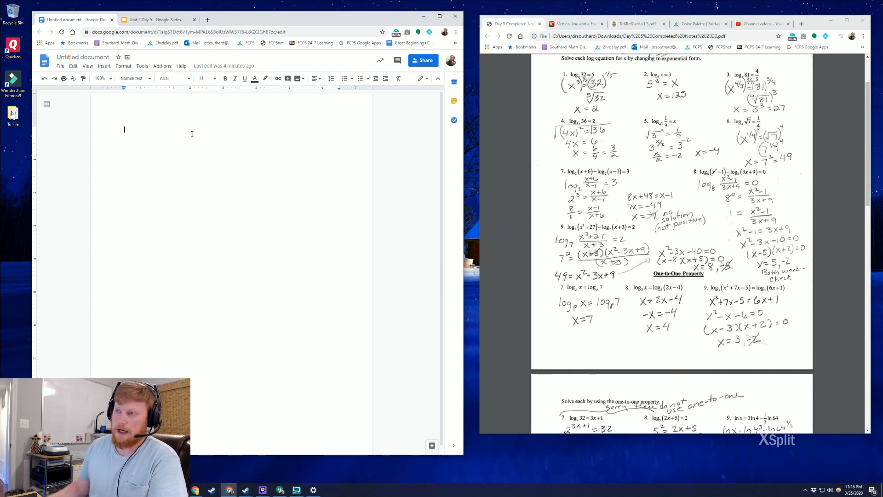
Start a built-in Docs equation, browse the operator and relation symbol palettes, then close the document.
left_click(104, 66)
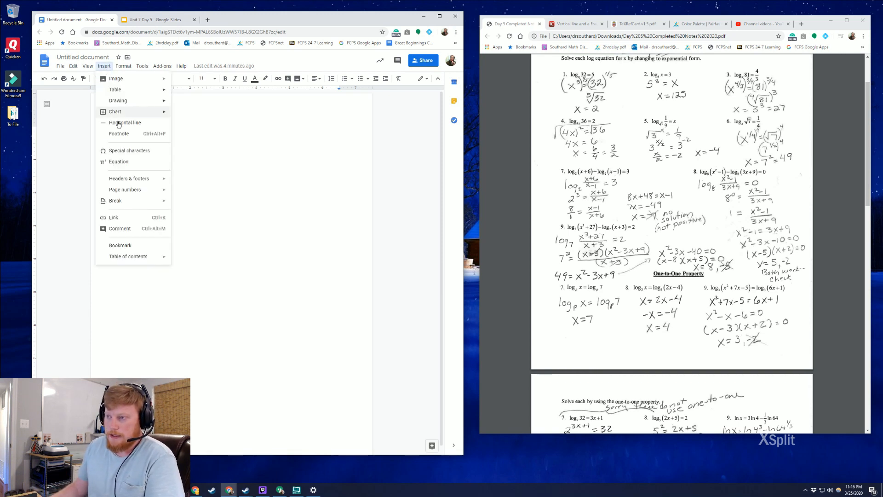
mouse_move(138, 163)
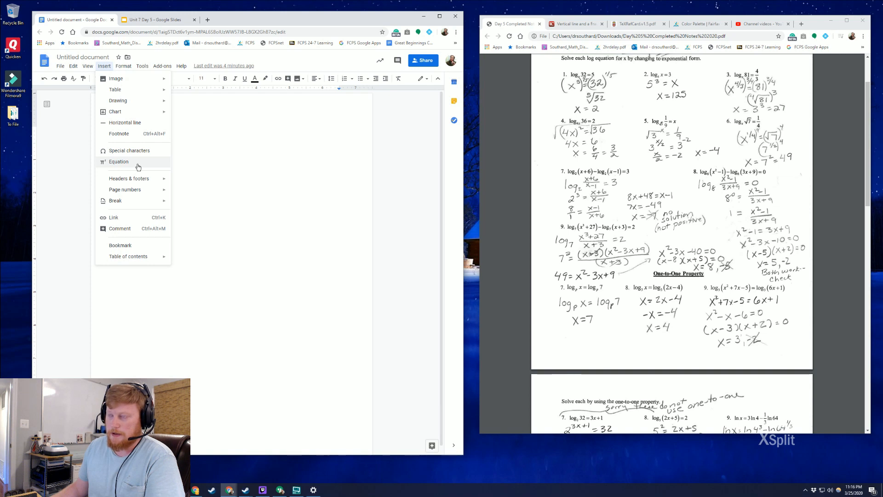
left_click(118, 161)
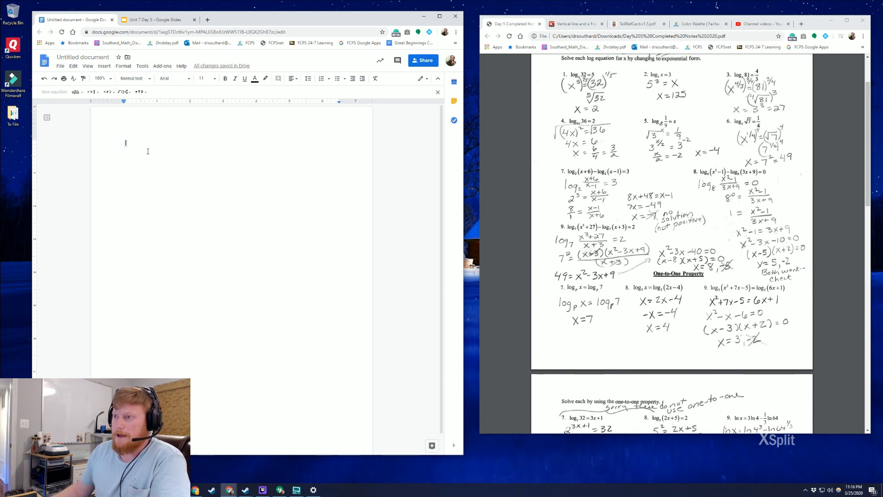
left_click(120, 91)
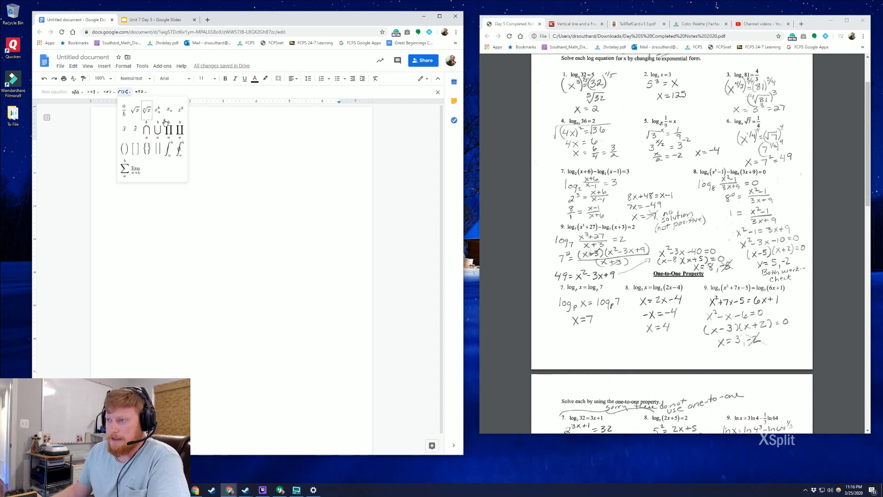
left_click(105, 91)
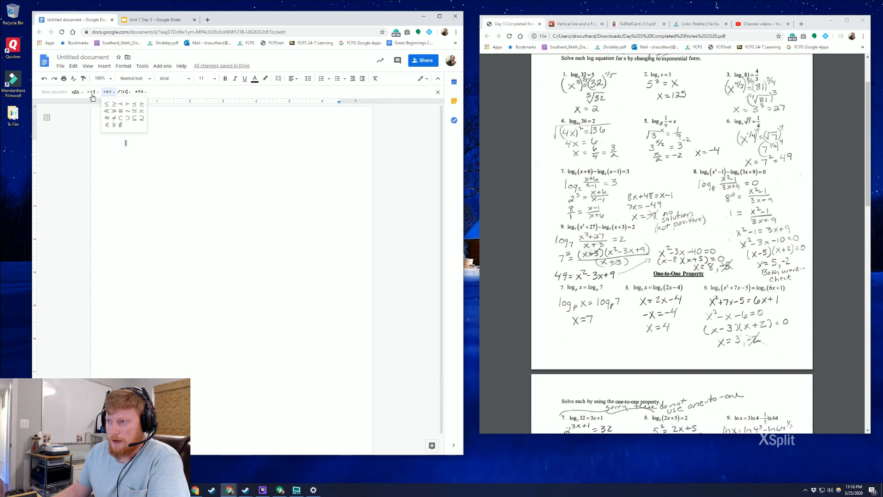
left_click(141, 91)
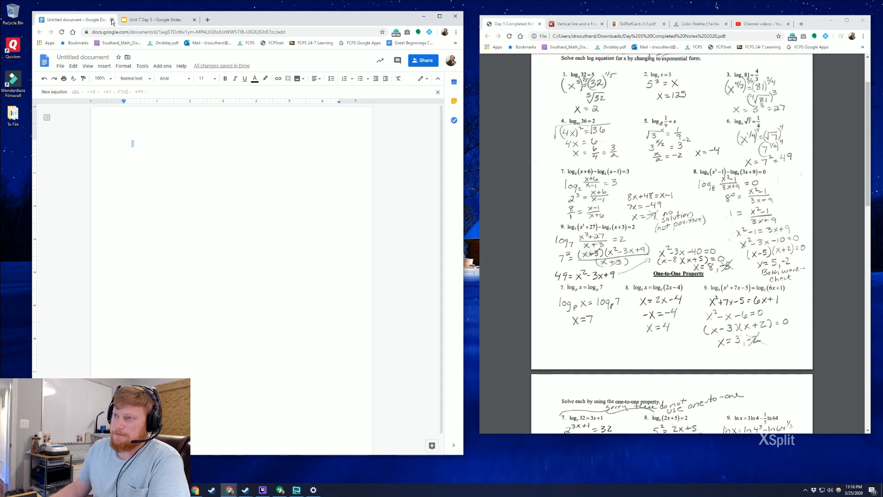
left_click(113, 19)
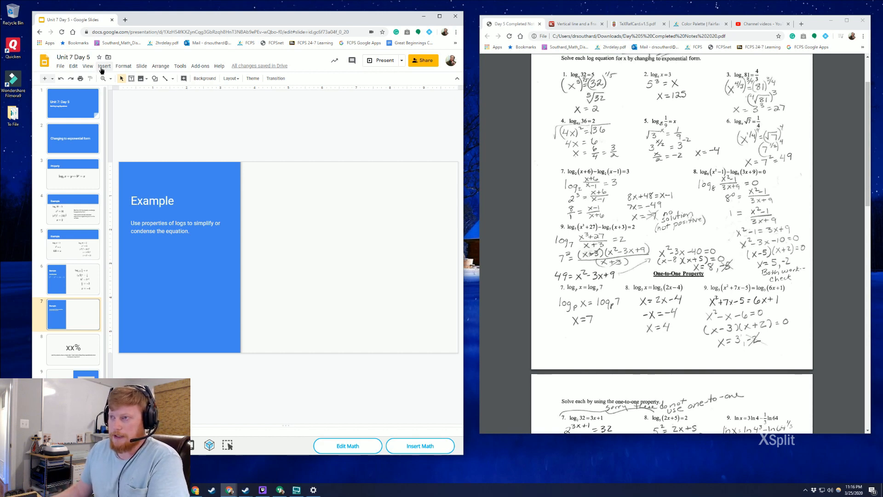
left_click(105, 67)
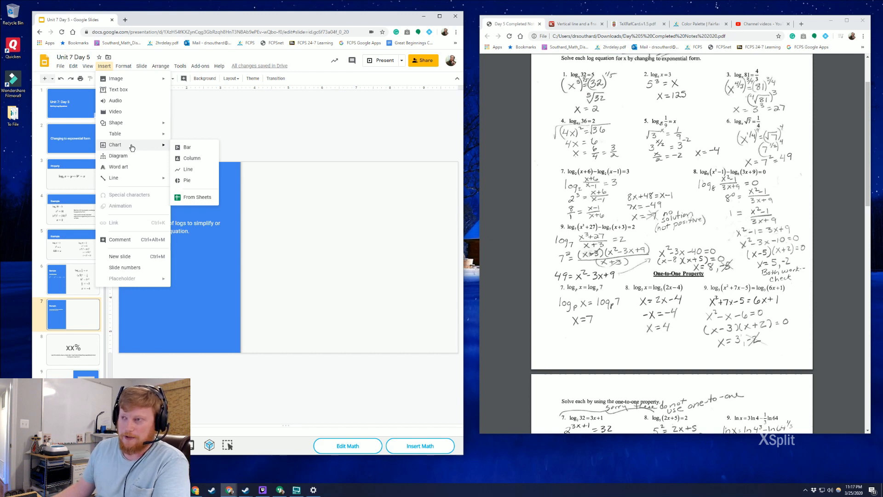
mouse_move(118, 153)
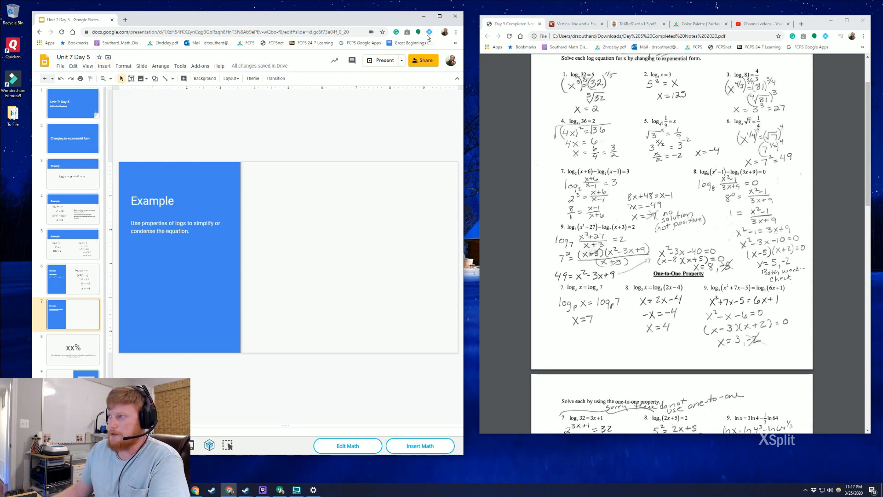
mouse_move(434, 32)
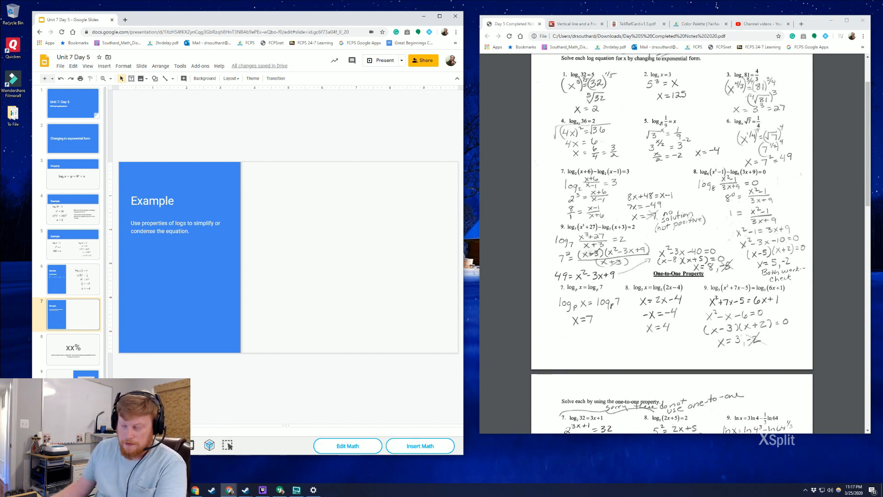
mouse_move(208, 446)
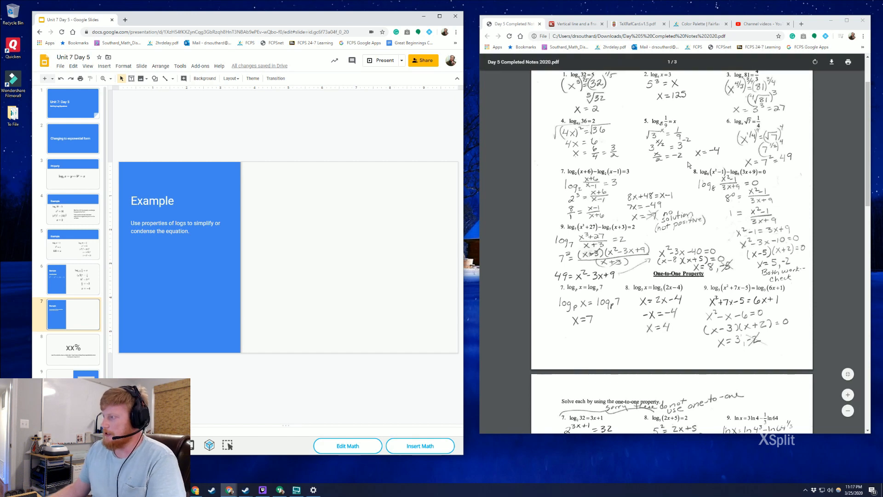
mouse_move(757, 181)
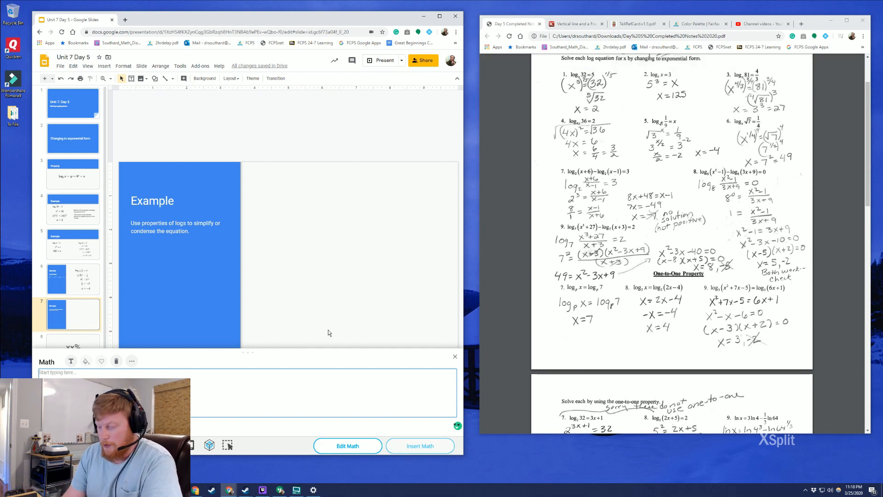
type("log")
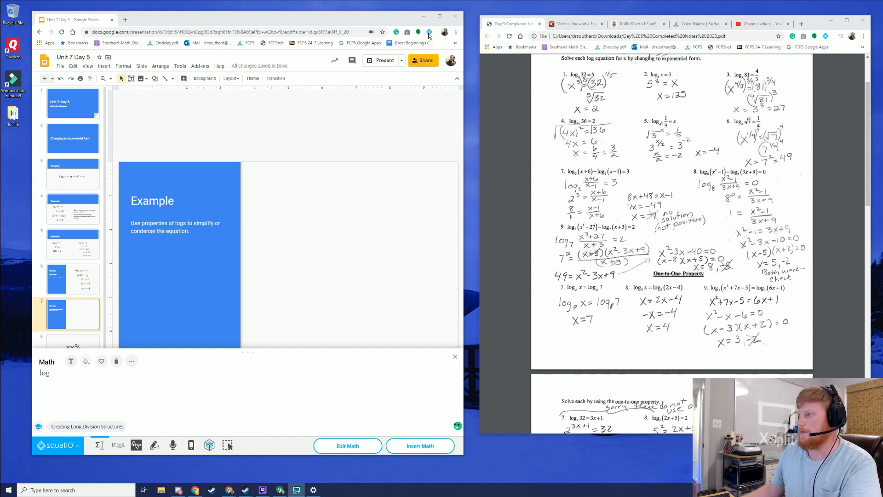
mouse_move(88, 403)
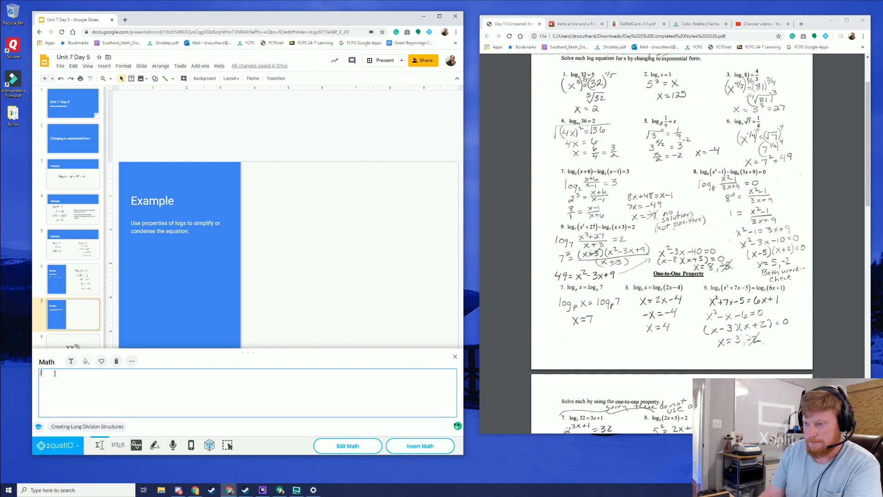
Enter log base 8 of (x² − 1) in EquatIO Math, replacing the suggested base ten.
type("log")
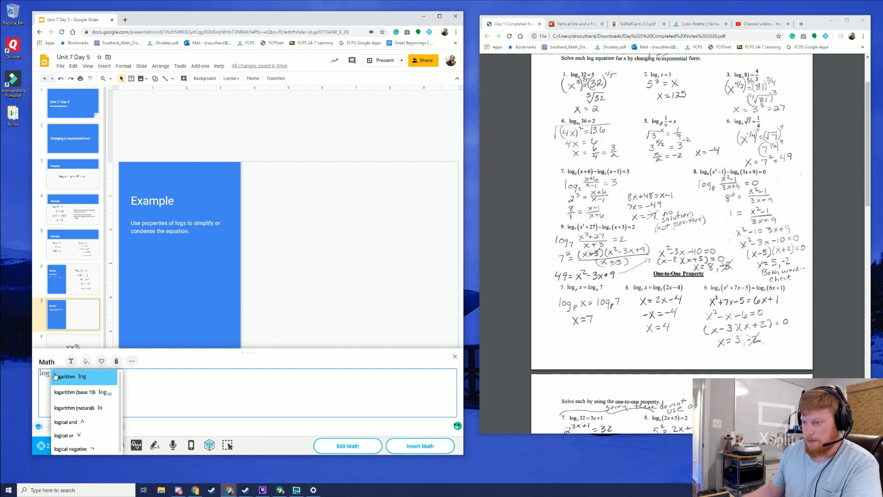
mouse_move(76, 395)
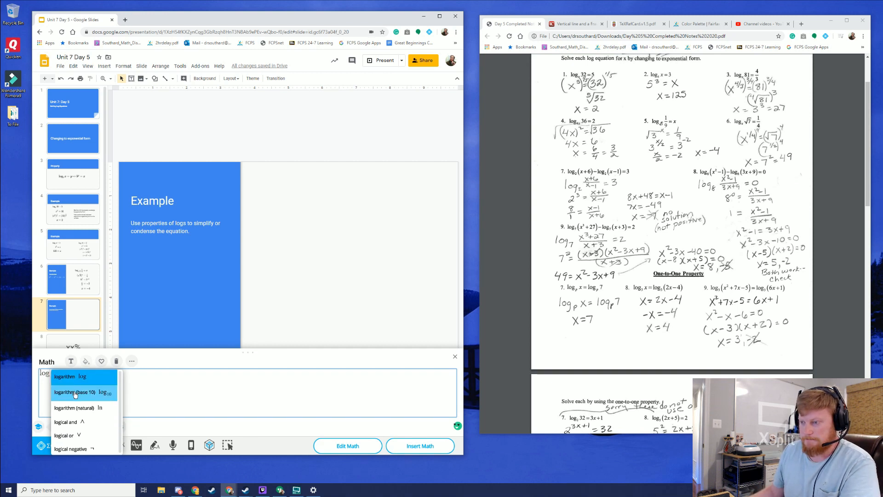
left_click(75, 392)
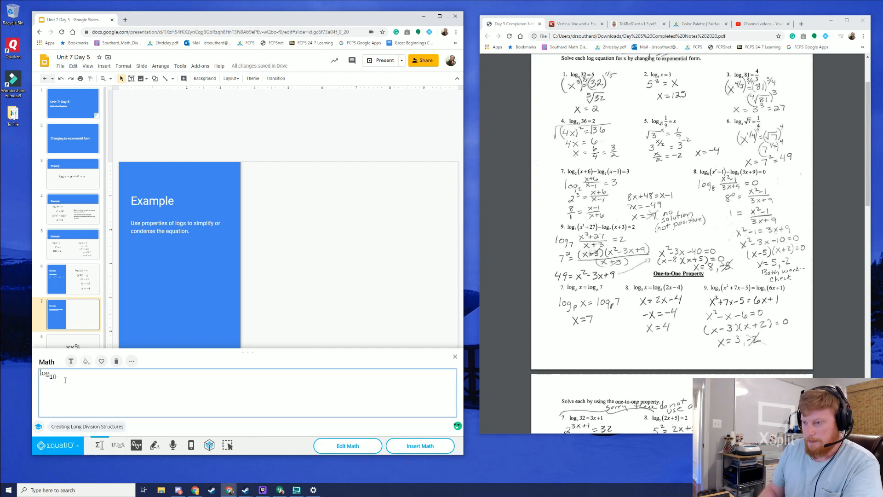
key("Backspace")
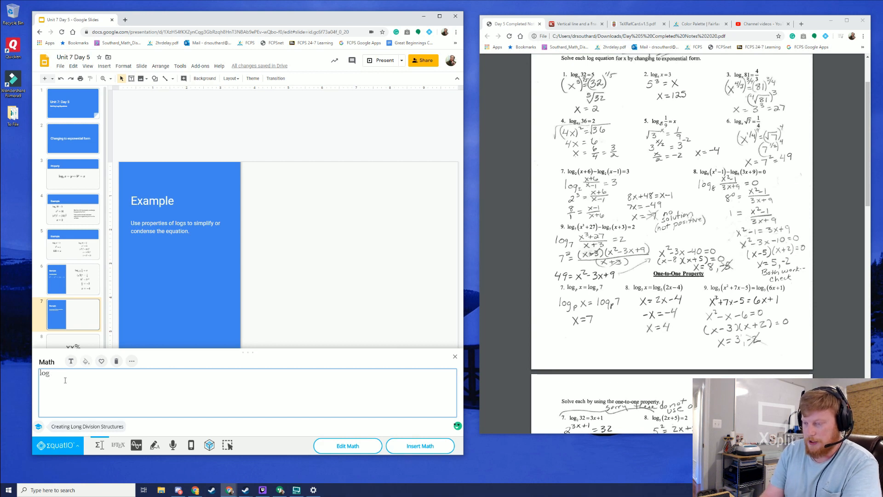
type("8")
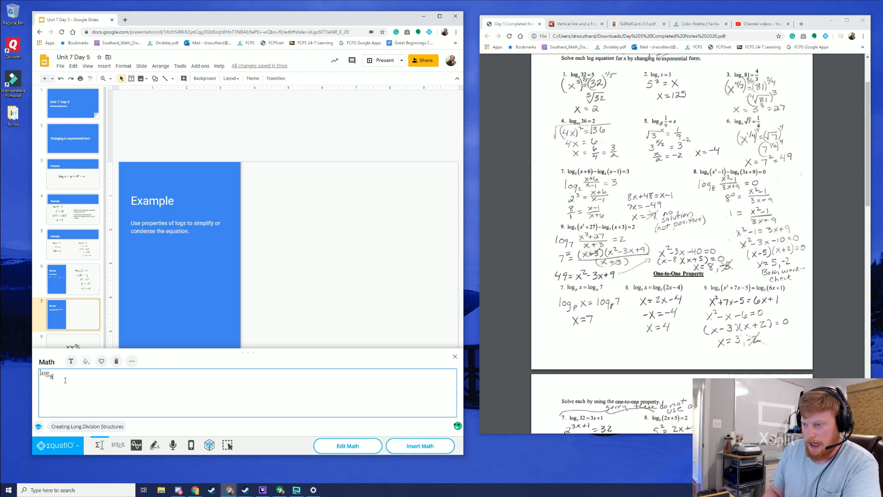
type("(")
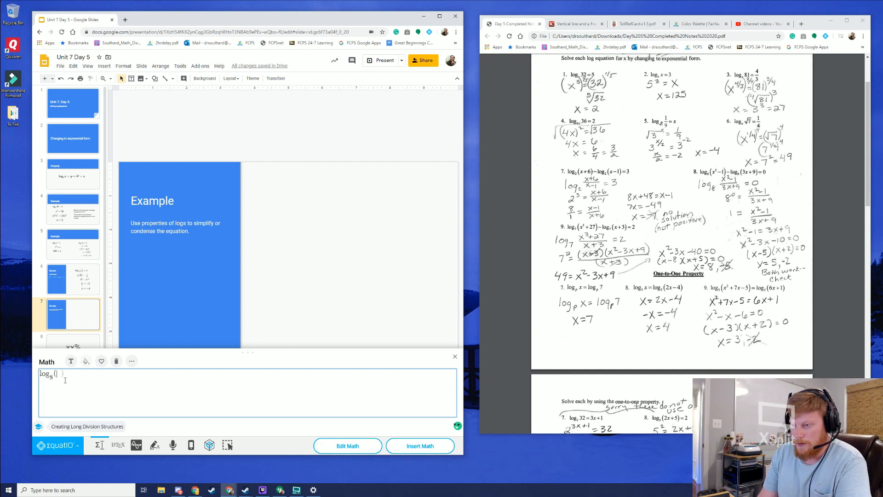
type("x")
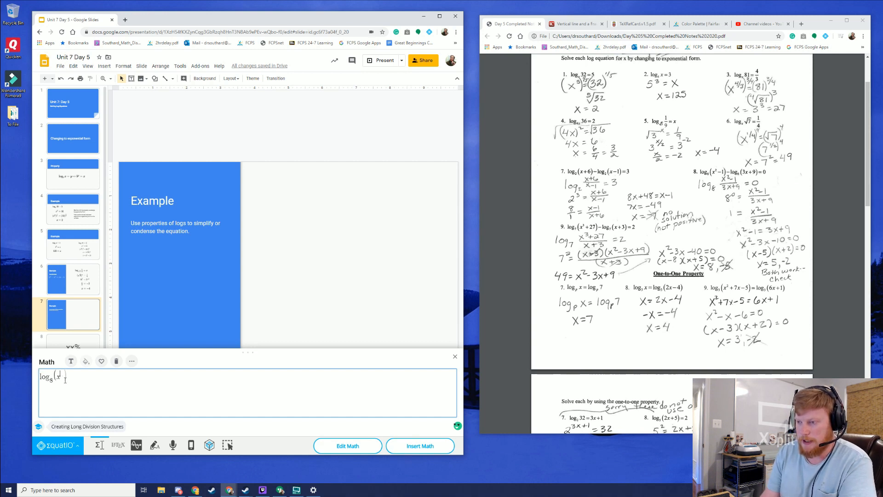
type("2")
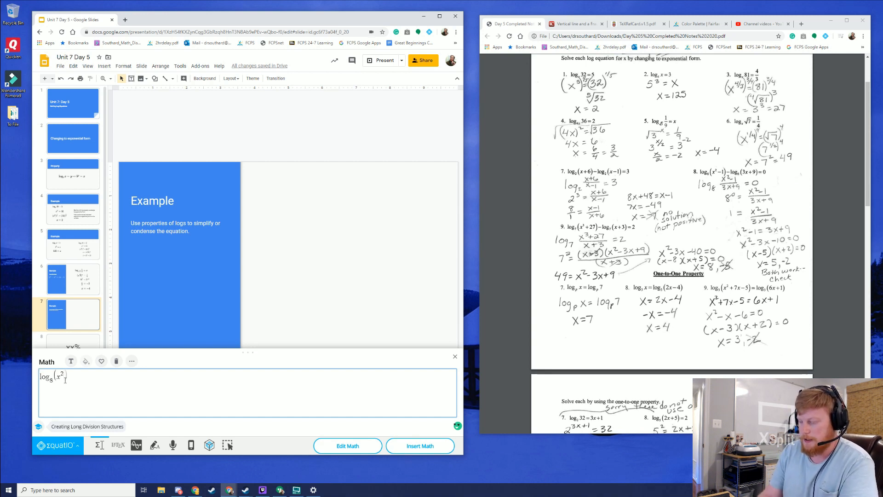
type("- 1)")
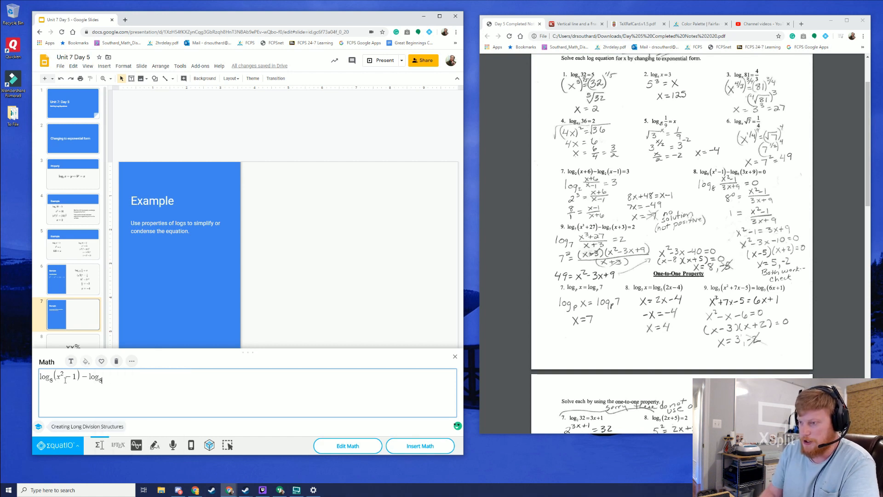
Complete the equation with − log₈(3x + 9) = 0, insert it and move it to the slide's white area.
type("(")
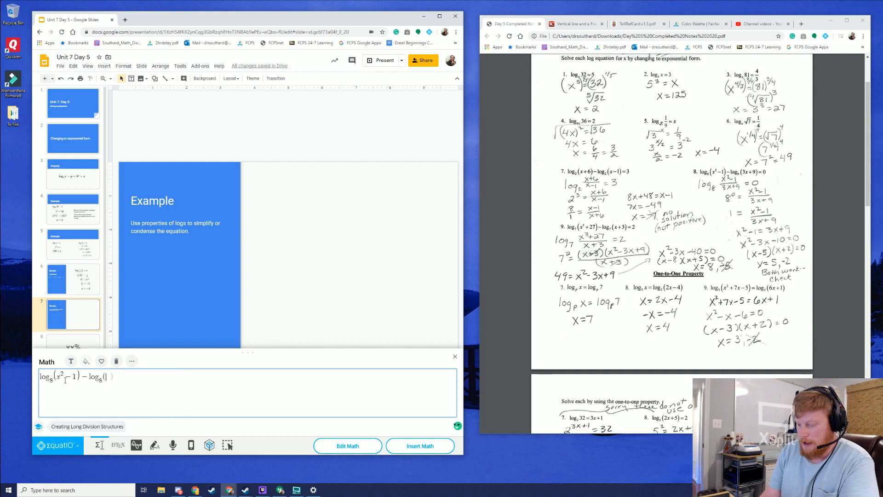
type("3x + 9")
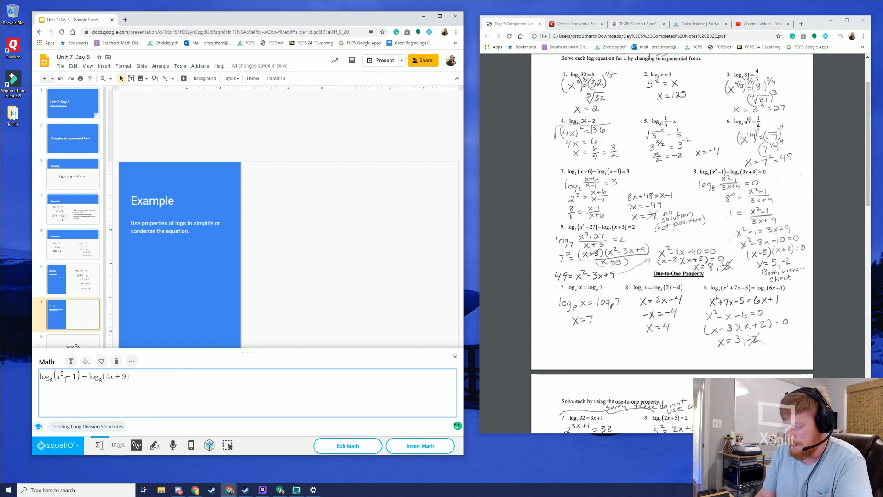
type("= 0")
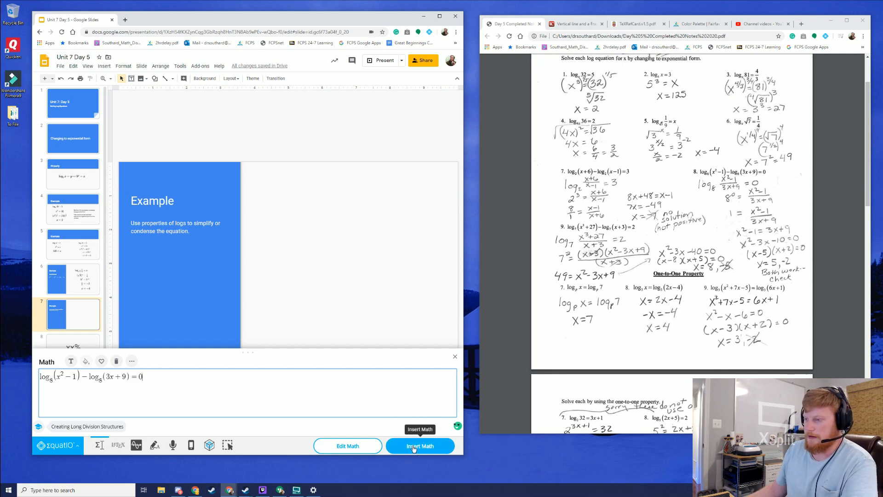
left_click(420, 445)
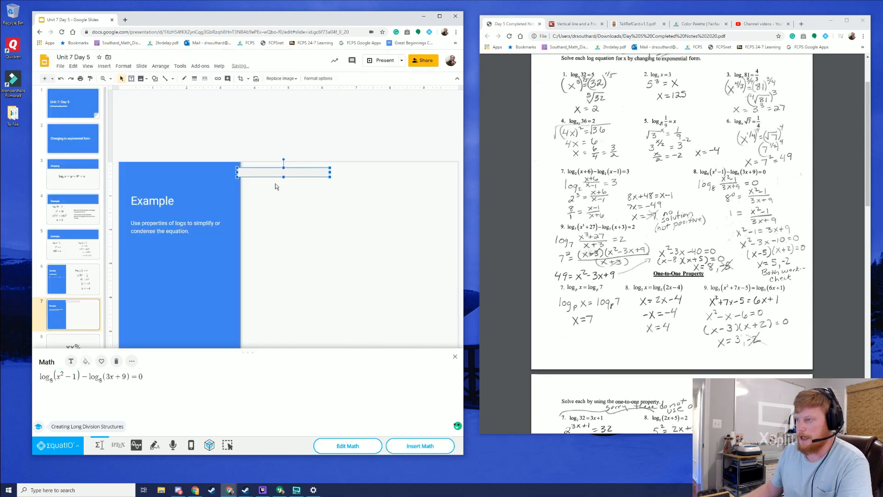
left_click(419, 445)
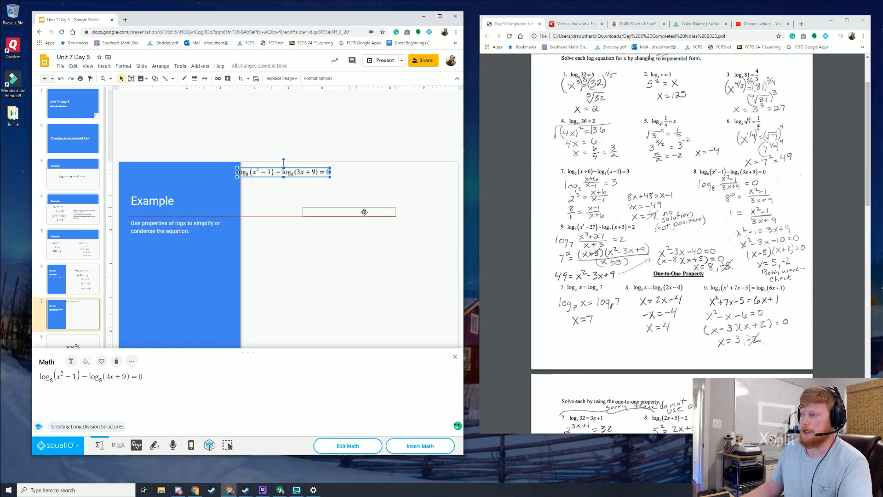
left_click_drag(284, 173, 350, 205)
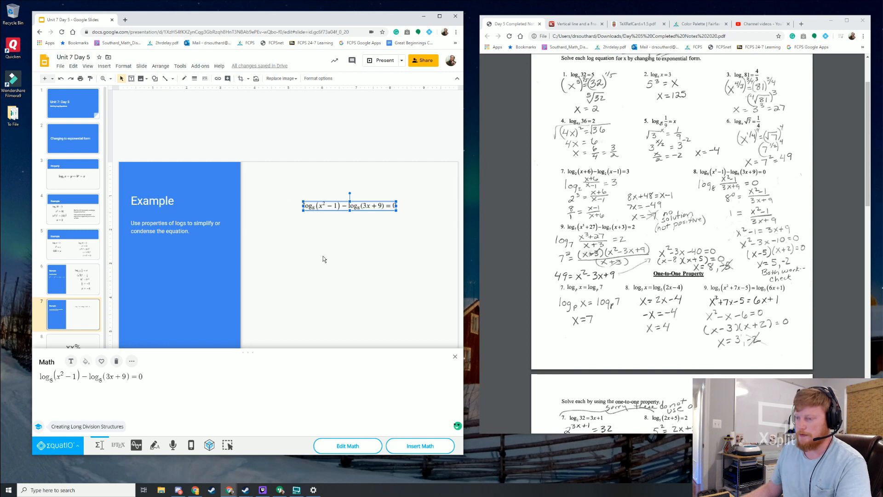
mouse_move(317, 329)
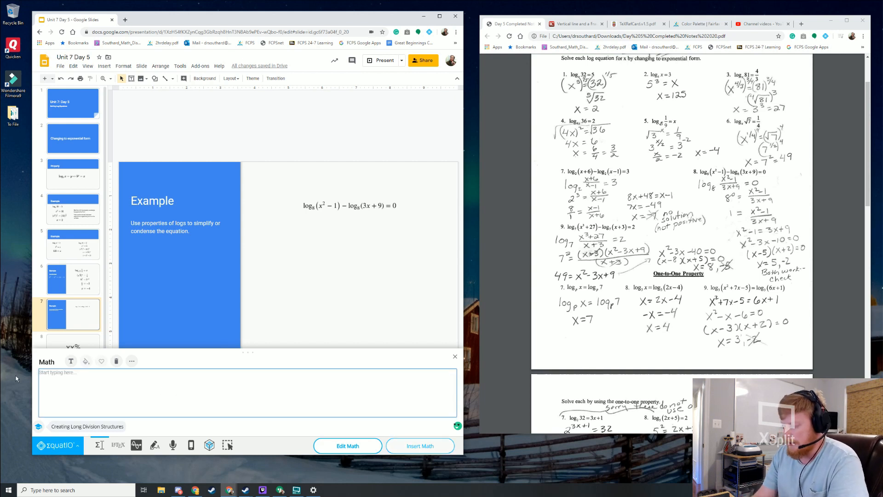
Insert the condensed equation log₈((x² − 1)/(3x + 9)) = 0 below the first and check their alignment.
type("log8 x2 − 1")
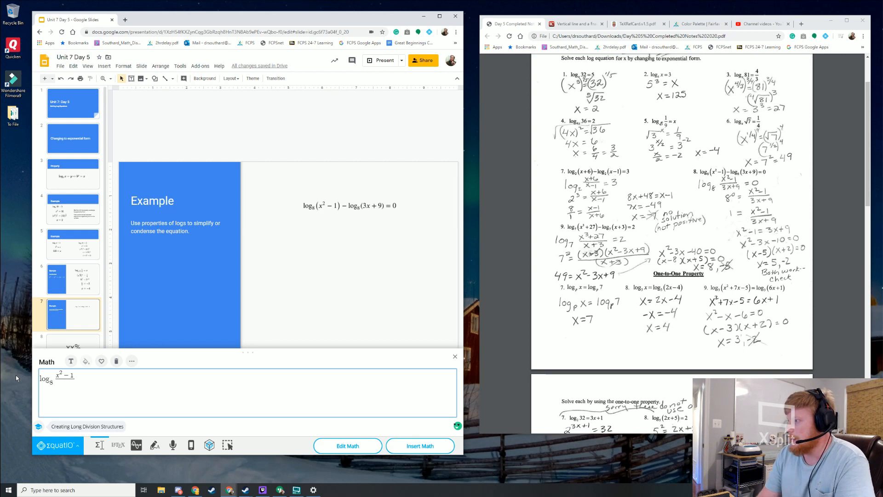
type("3x + 9)")
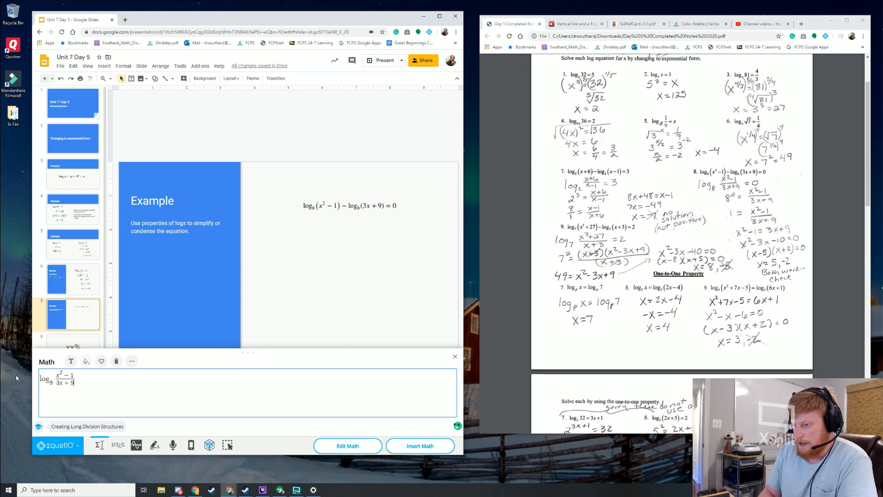
type("= 0")
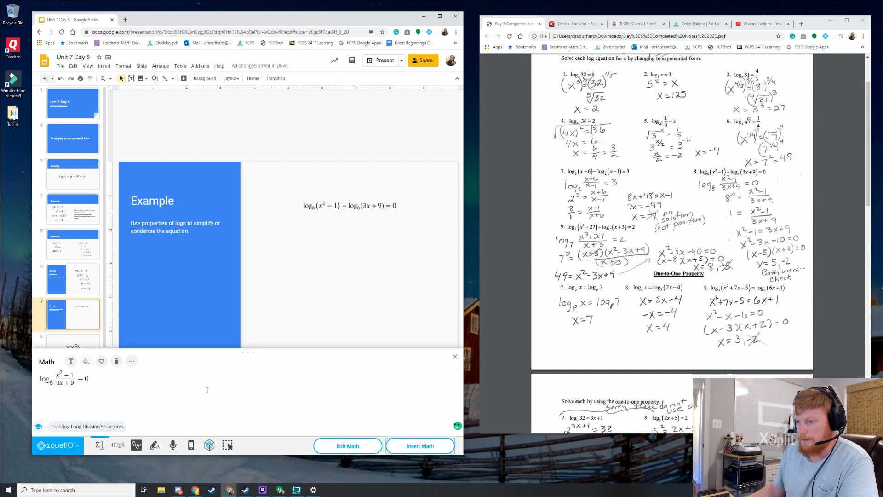
left_click(419, 446)
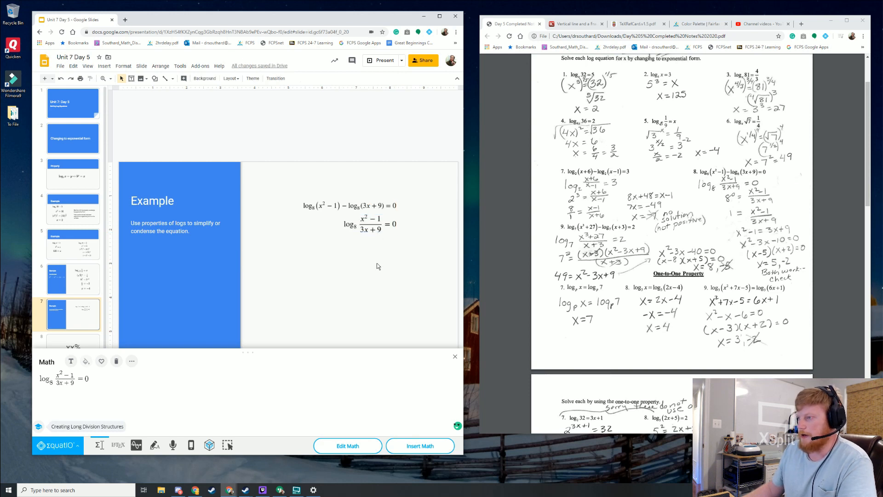
left_click(369, 223)
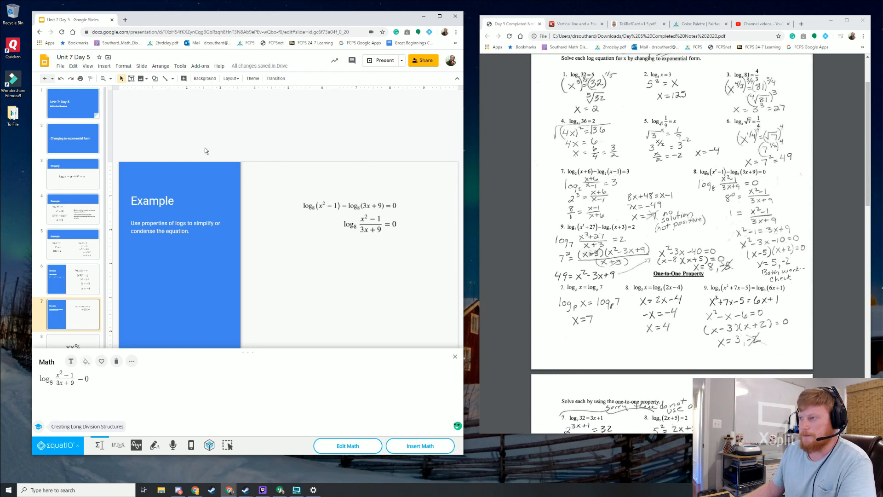
left_click(350, 205)
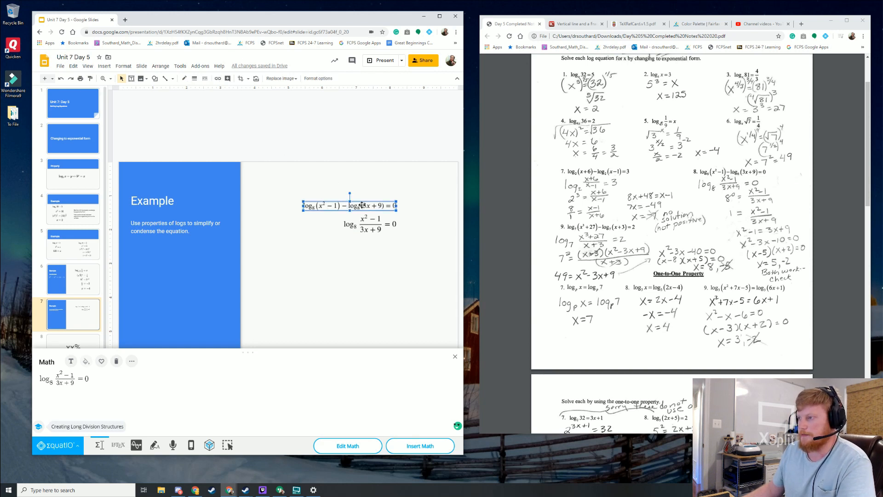
left_click(368, 269)
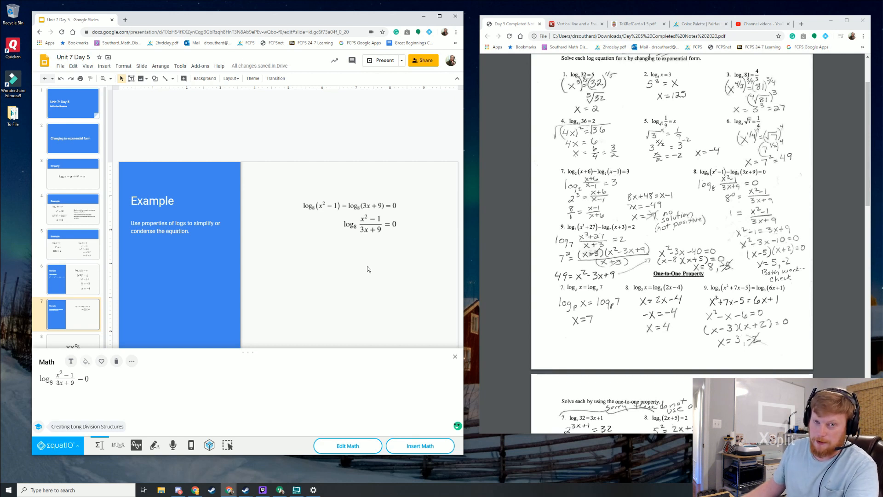
mouse_move(117, 445)
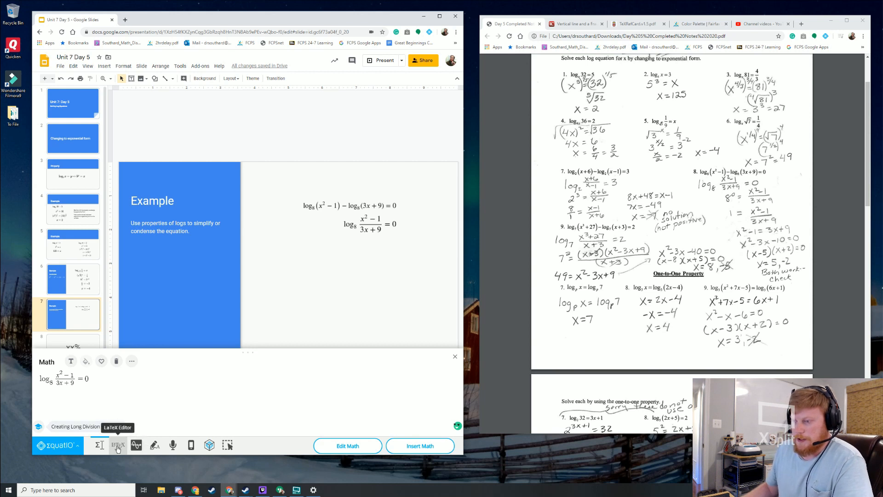
View the condensed log equation as LaTeX code in EquatIO's LaTeX editor.
left_click(118, 445)
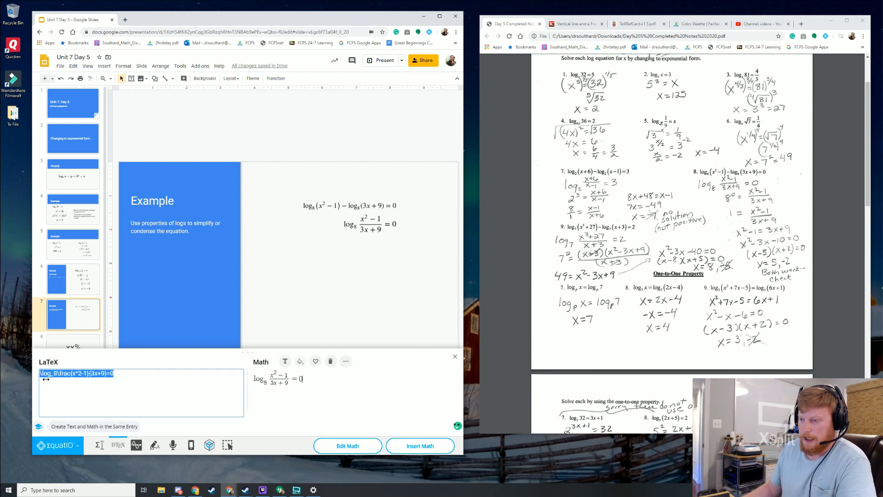
mouse_move(115, 394)
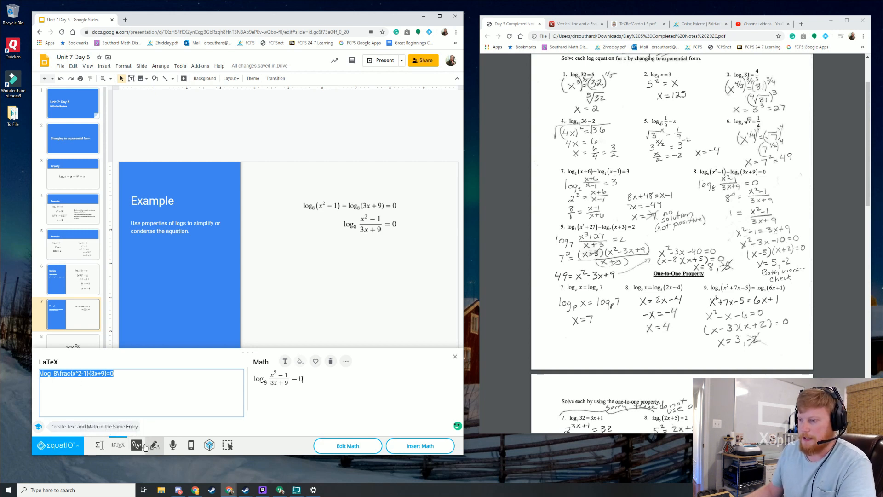
left_click(135, 445)
type("y=e^(")
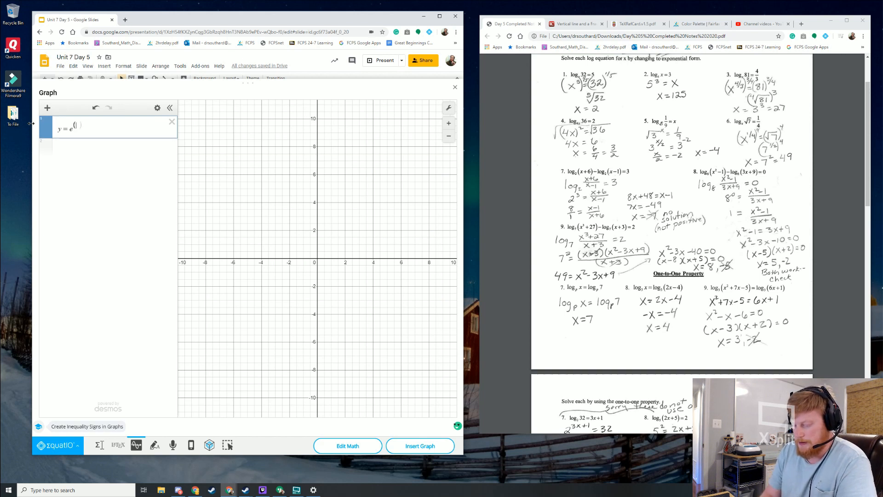
Graph y = e^(x−2) − 5 with a dotted blue y = −5 asymptote in Desmos and insert it on the slide.
type("x-1")
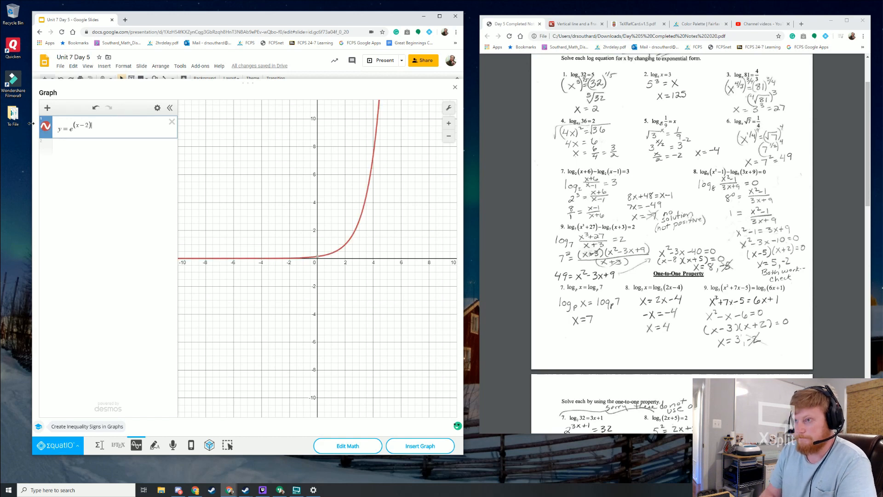
type("-")
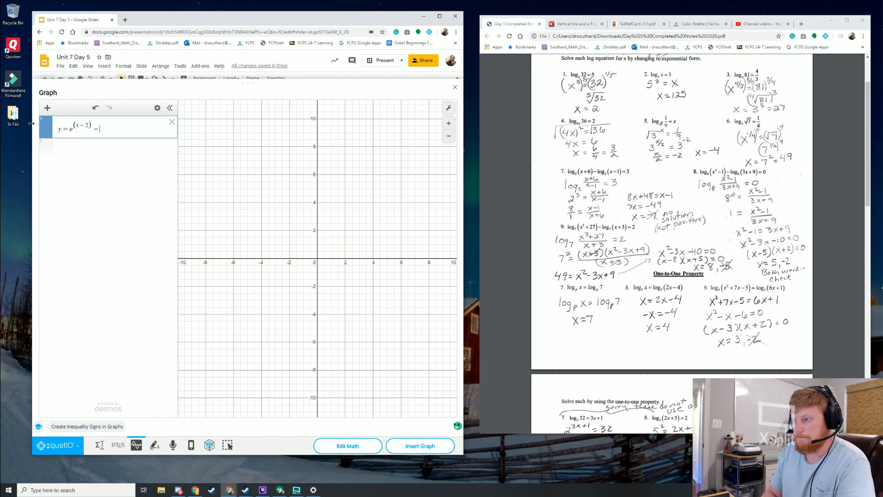
type("5")
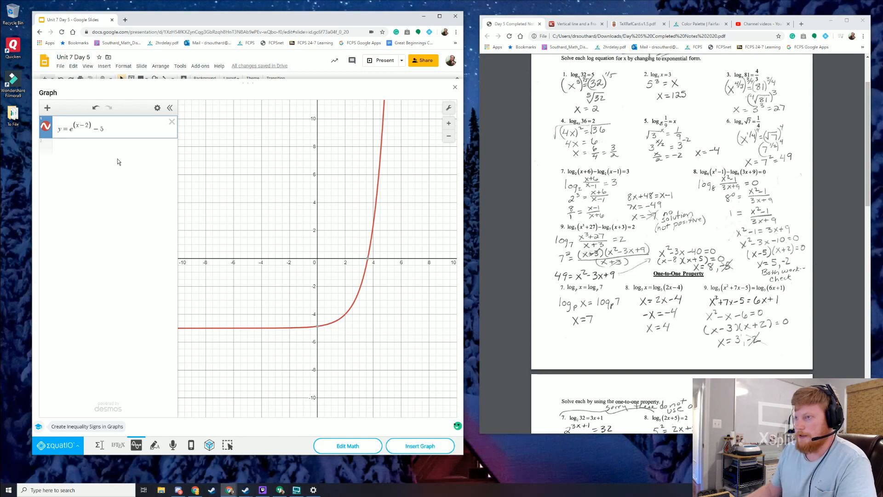
left_click(115, 147)
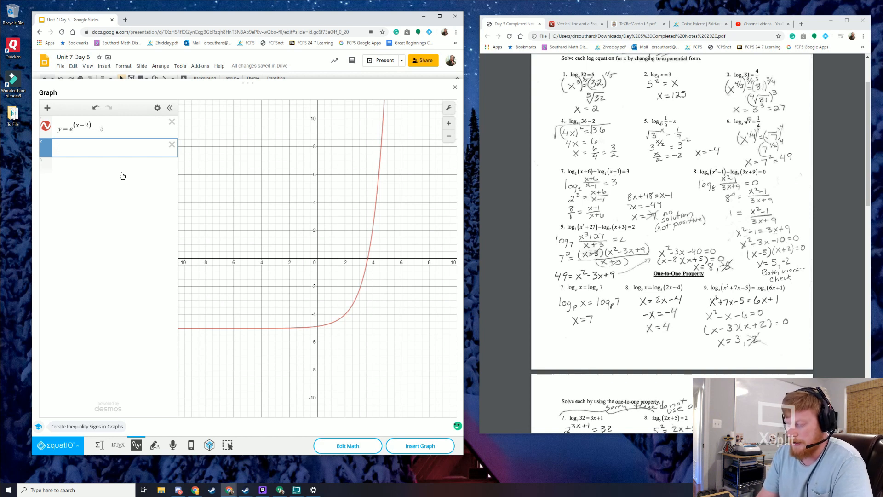
type("y = −5")
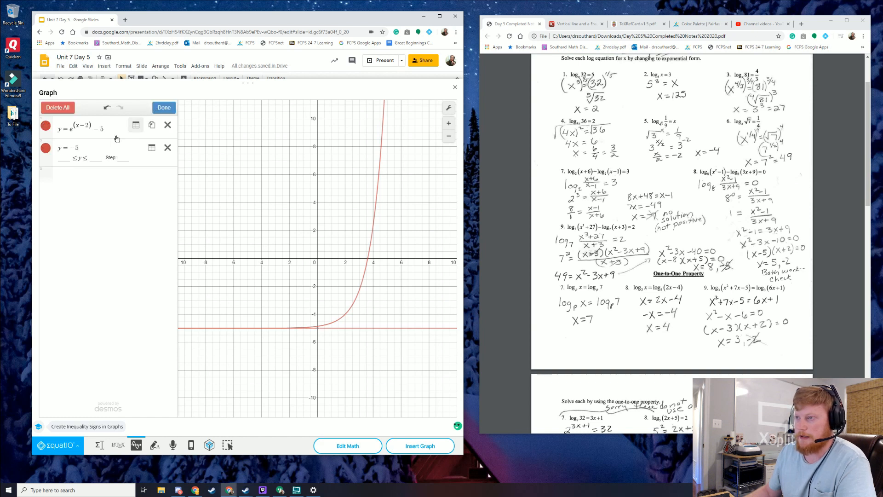
left_click(45, 125)
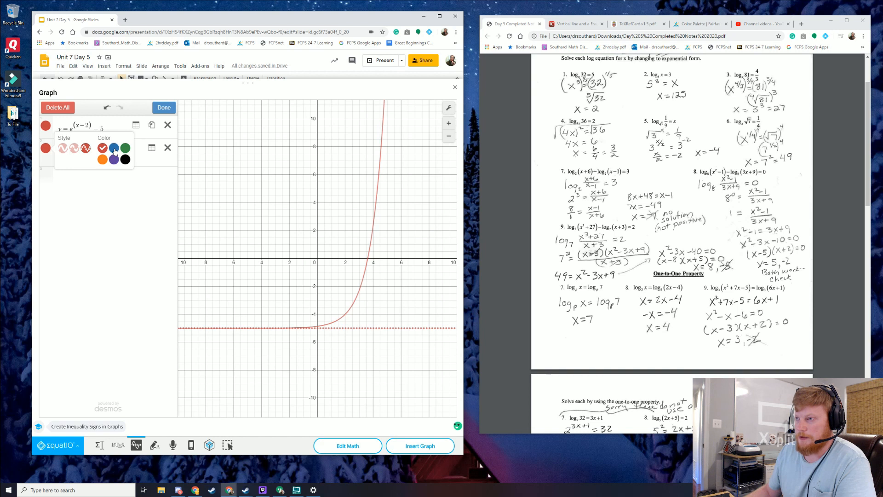
left_click(113, 149)
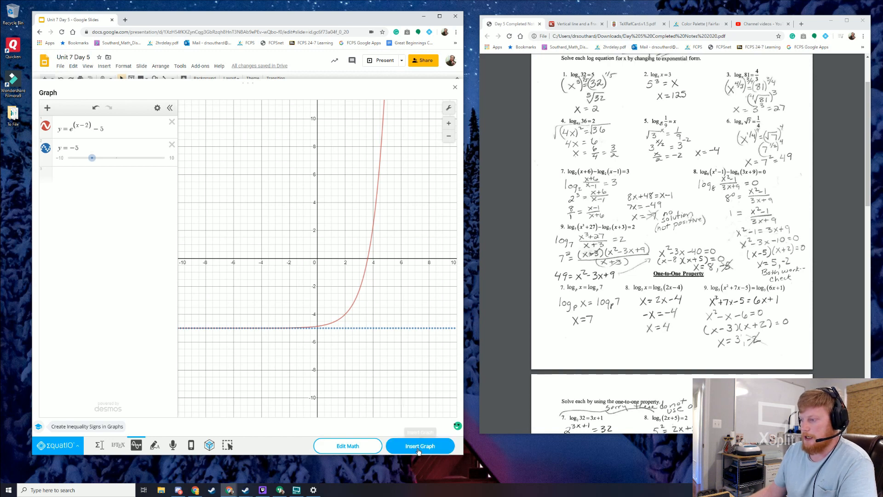
left_click(419, 445)
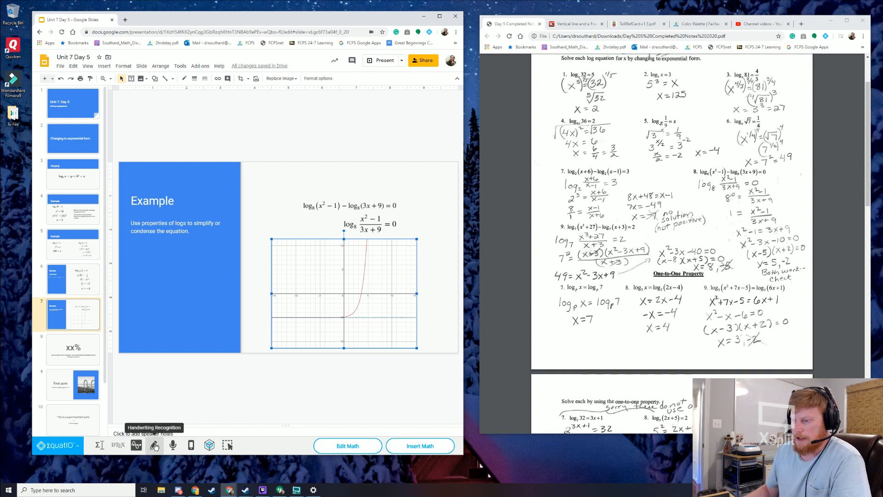
Handwrite 3x = 12, insert the recognised equation and place it at the top of the slide.
left_click(154, 445)
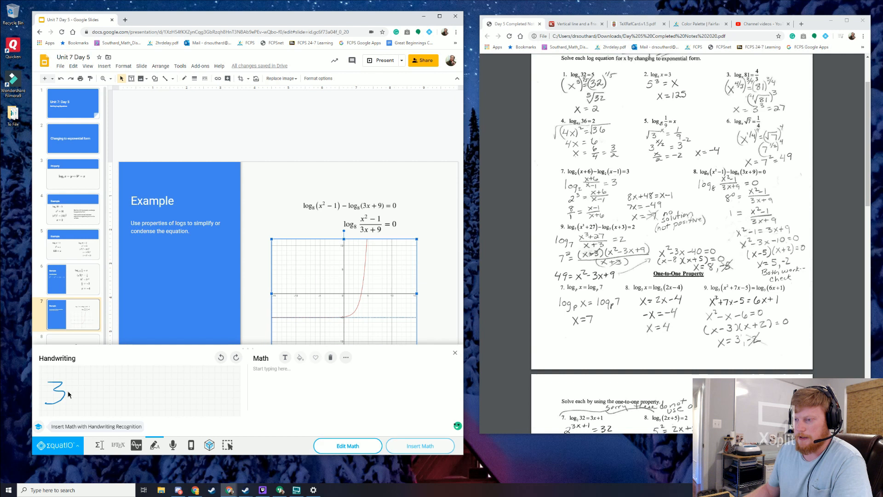
left_click_drag(67, 392, 104, 392)
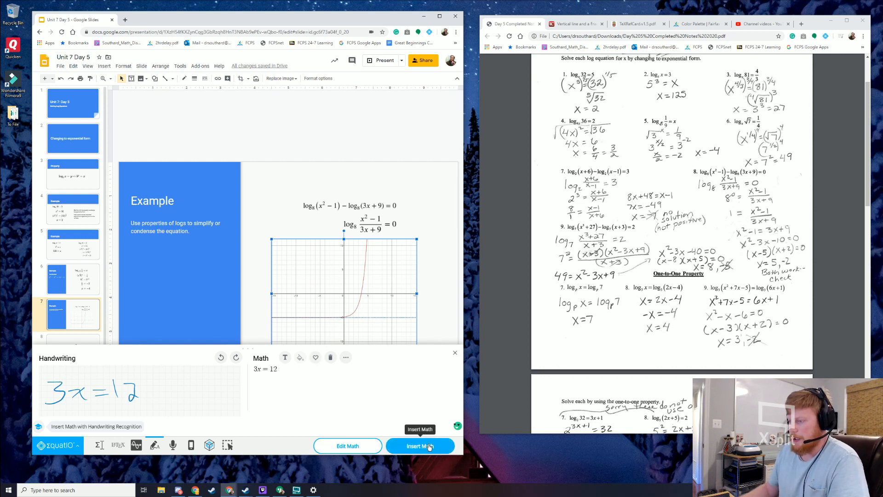
left_click(419, 445)
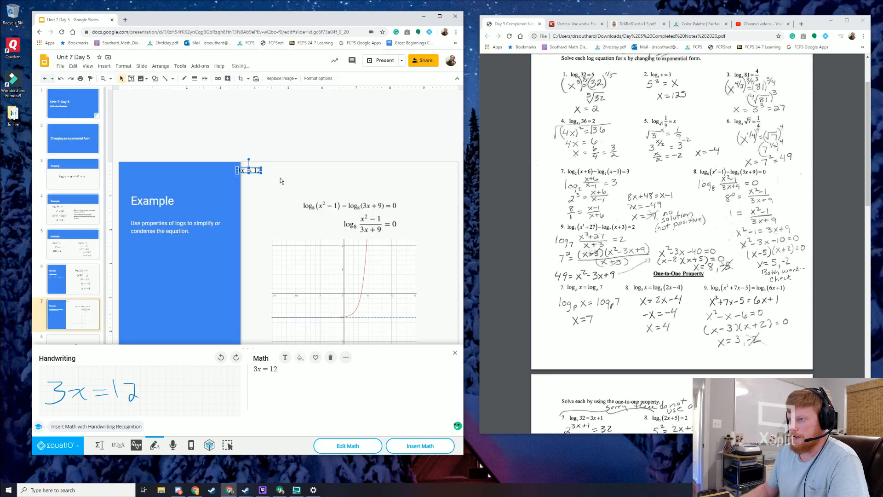
left_click_drag(250, 169, 255, 184)
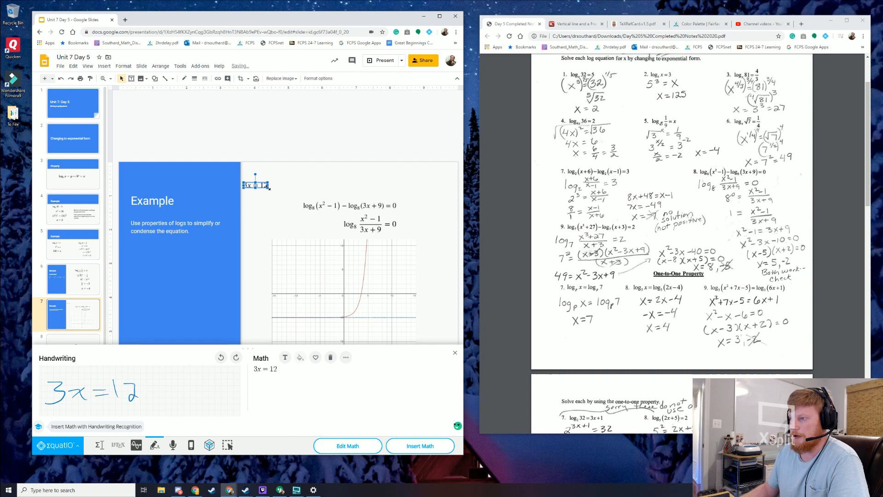
left_click(419, 446)
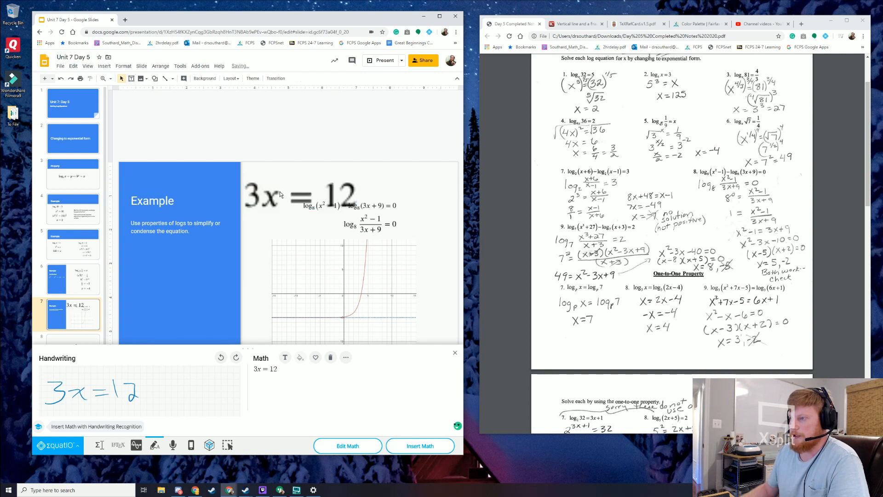
left_click(299, 193)
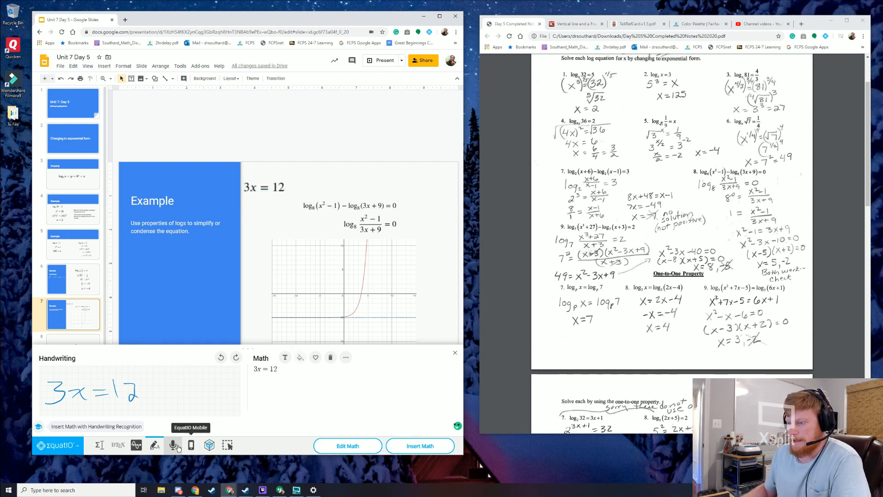
Switch EquatIO to its speech input tool.
left_click(173, 445)
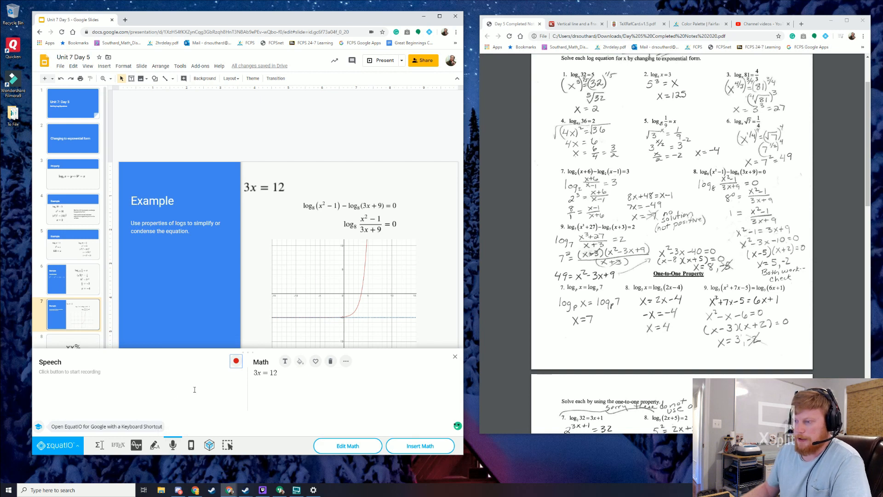
mouse_move(191, 445)
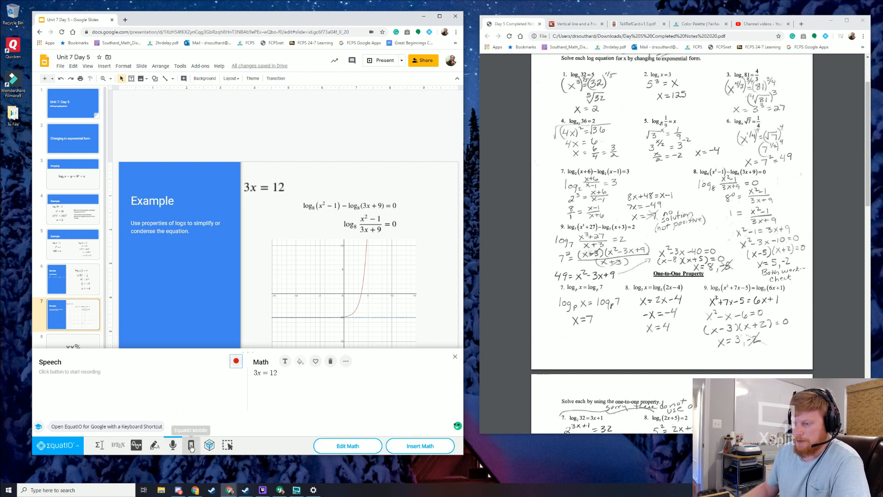
mouse_move(227, 445)
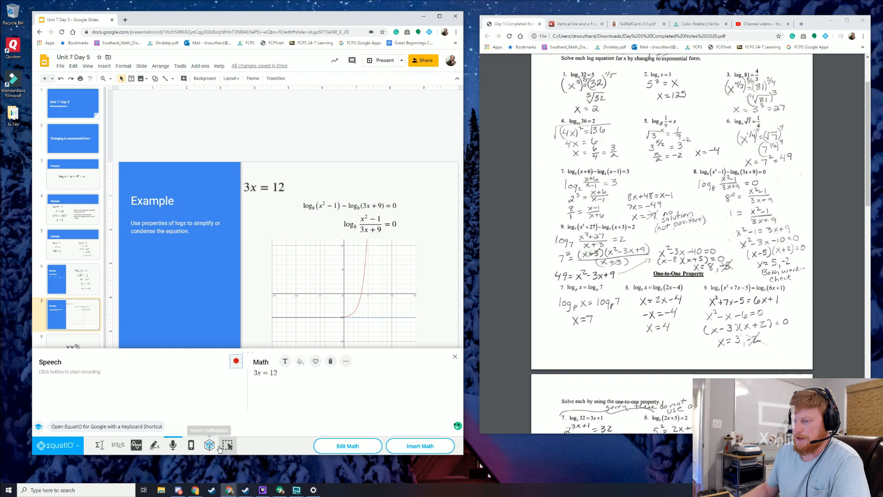
mouse_move(209, 445)
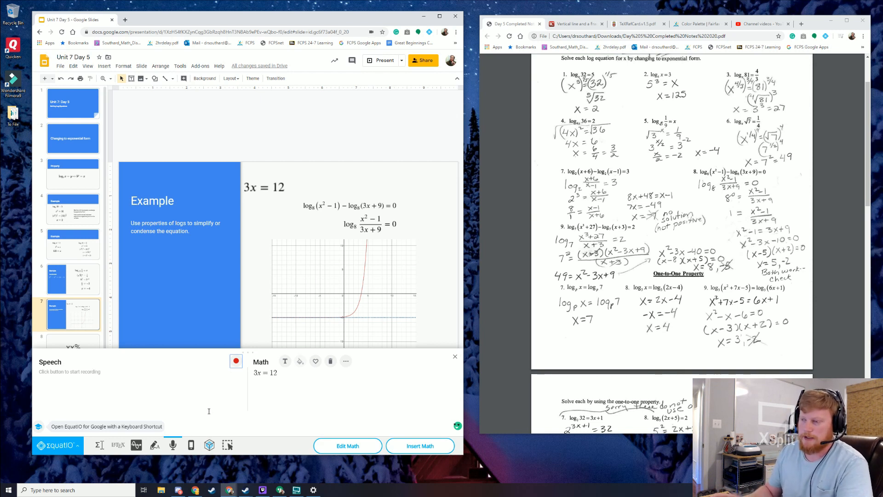
mouse_move(227, 445)
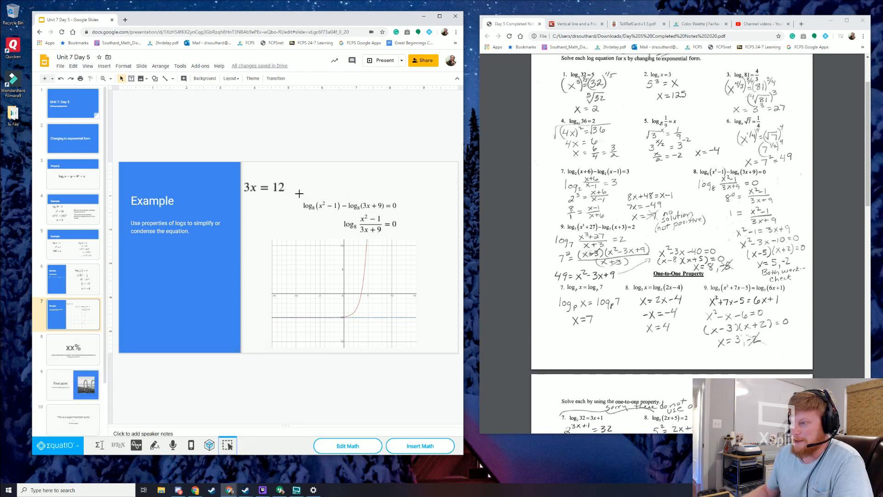
left_click(352, 205)
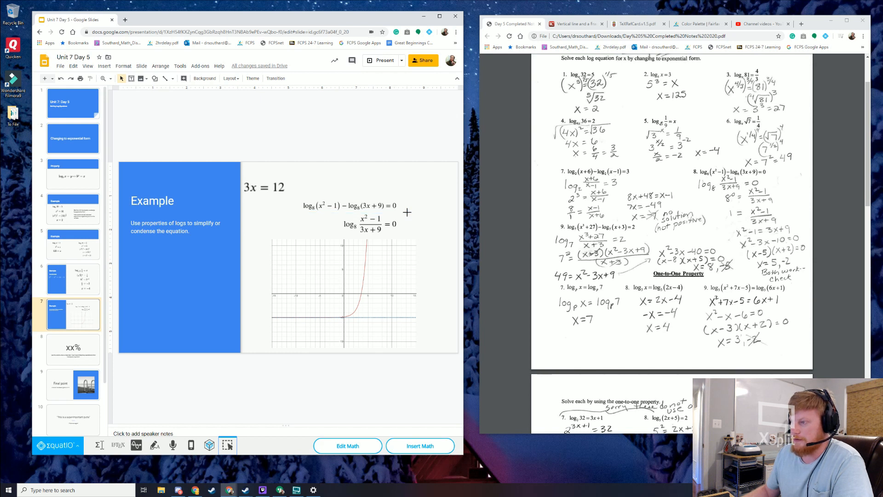
left_click(353, 206)
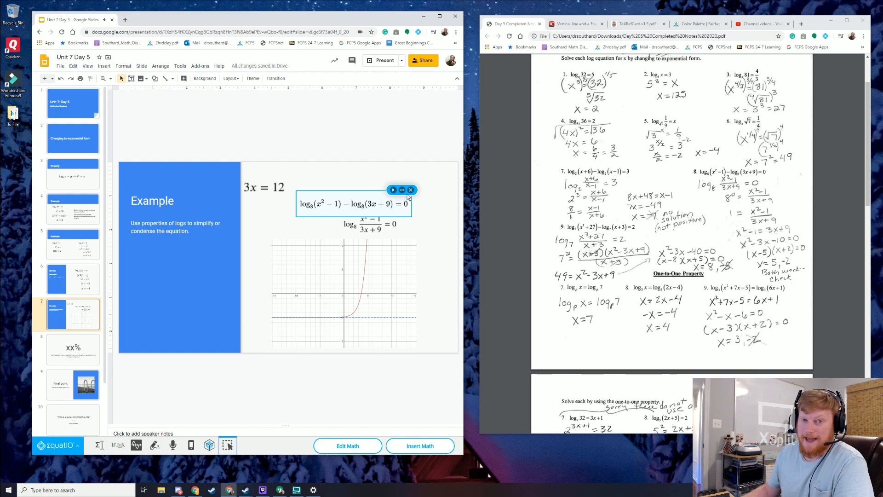
mouse_move(410, 190)
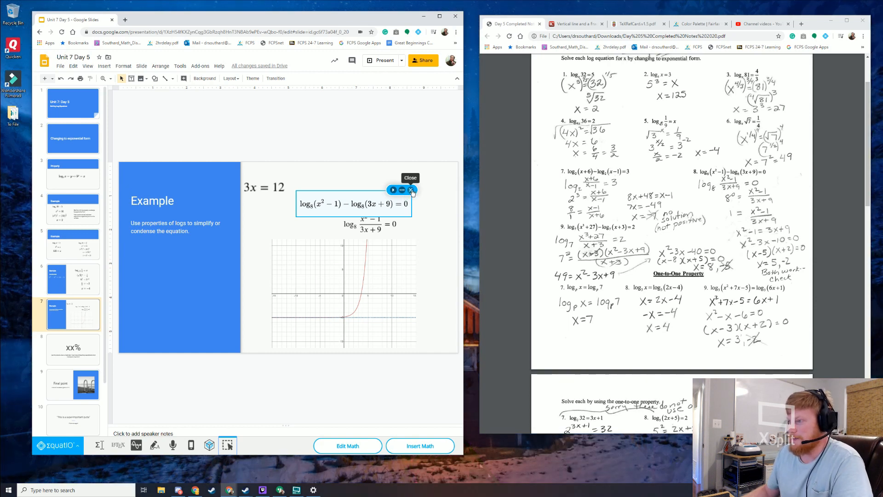
mouse_move(369, 210)
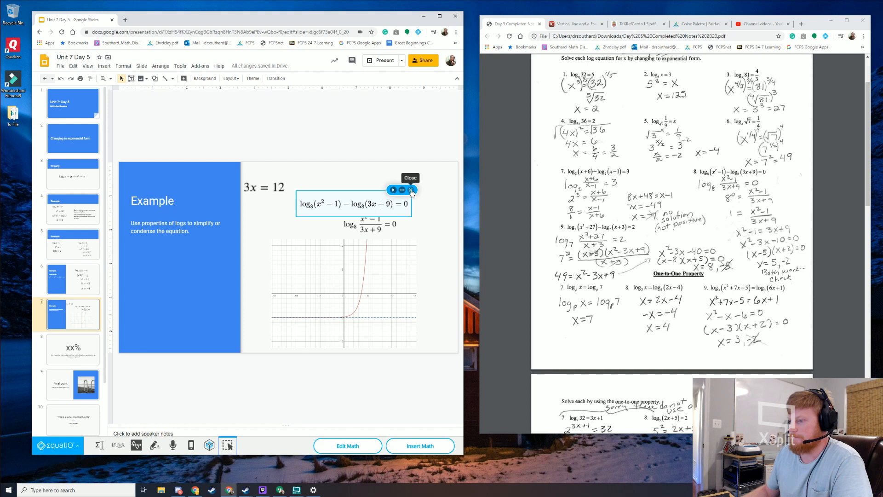
left_click(410, 190)
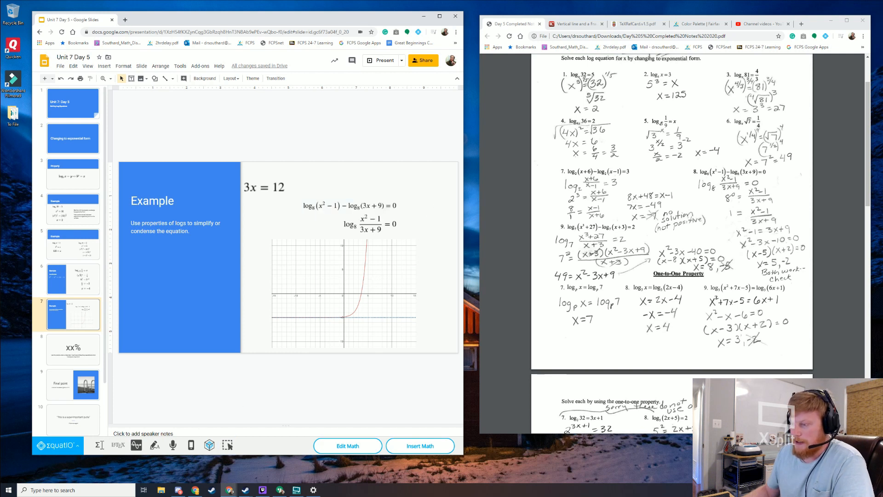